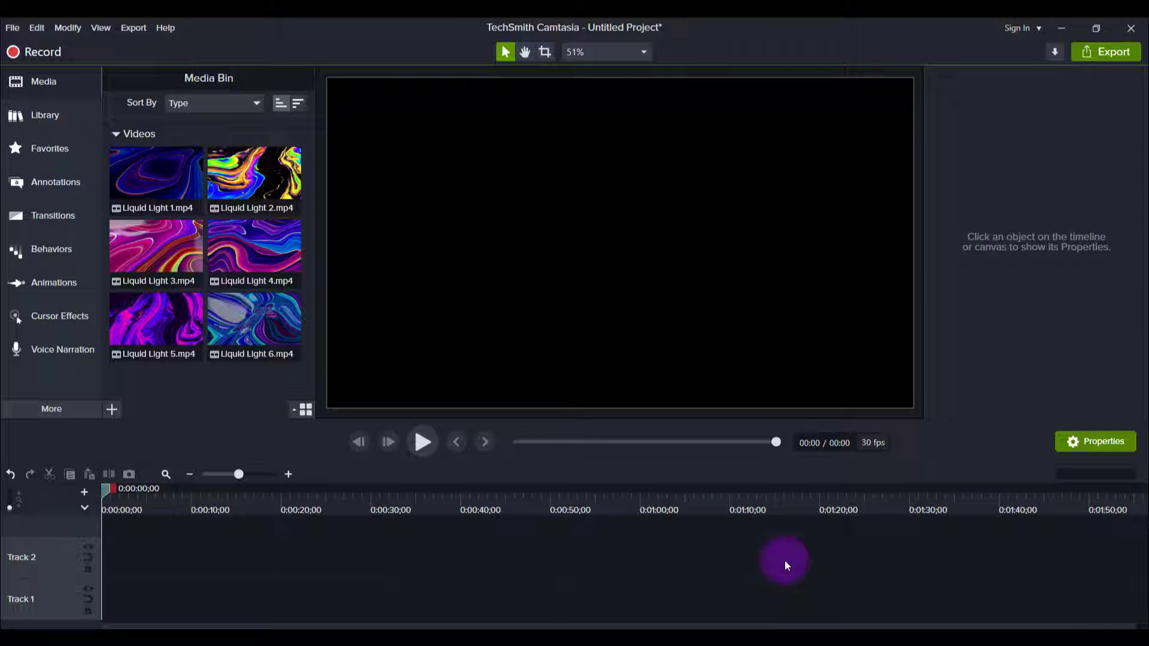
mouse_move(317, 531)
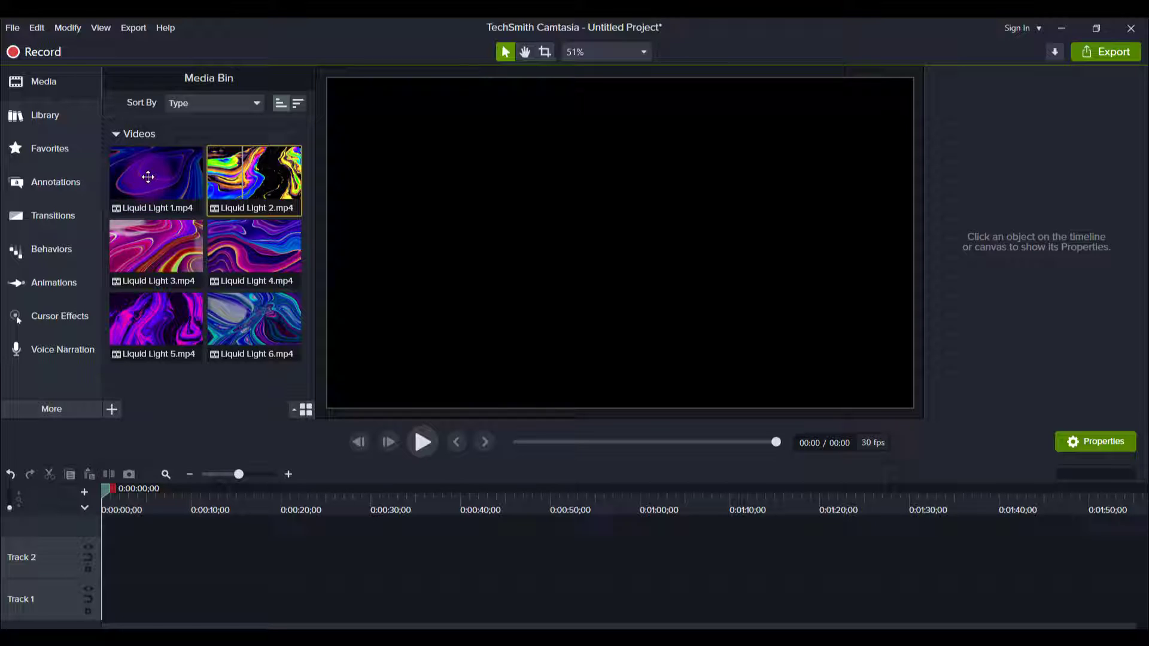
- Place Liquid Light 1 from the Media Bin onto the bottom timeline track
left_click(154, 175)
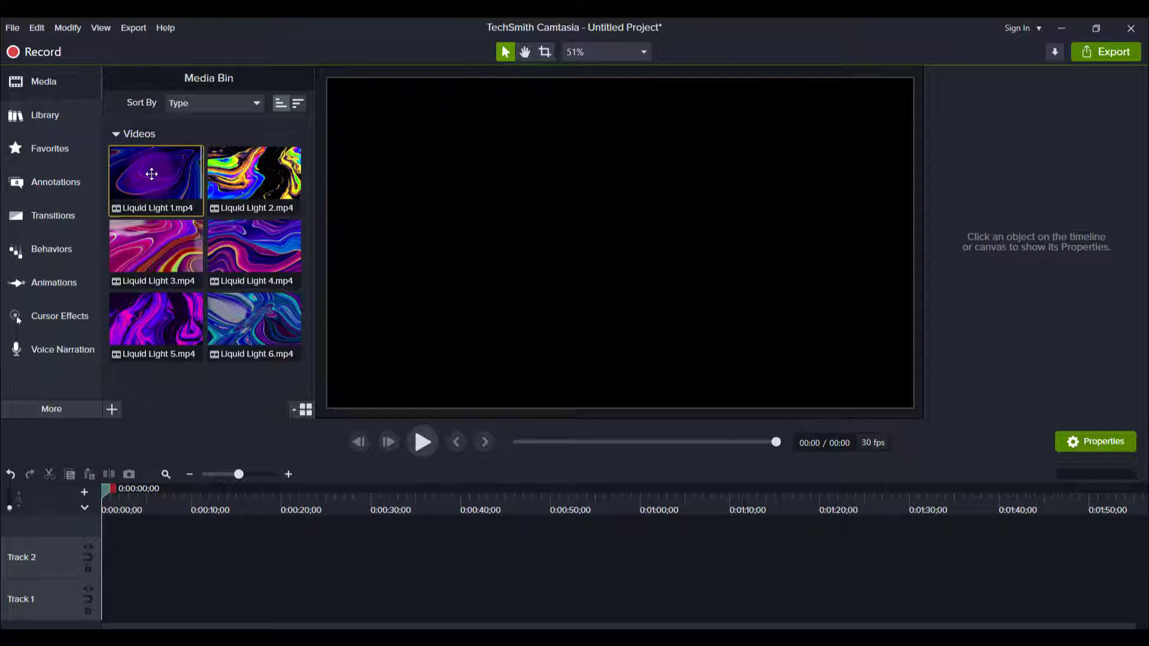
left_click_drag(152, 175, 108, 603)
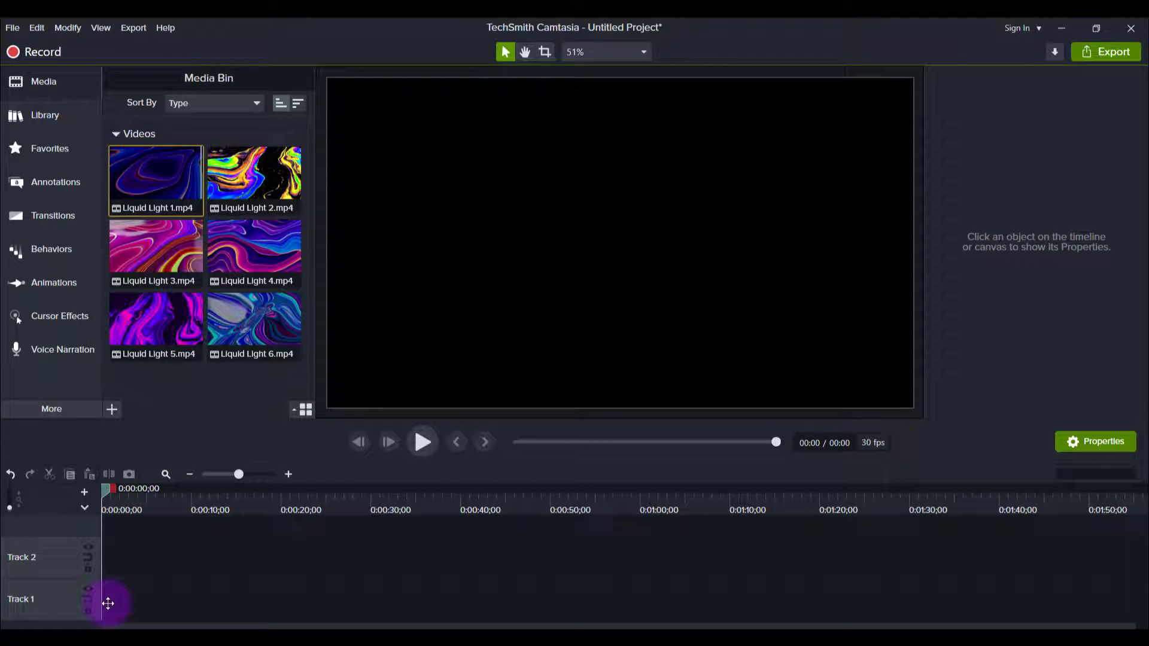
left_click(254, 173)
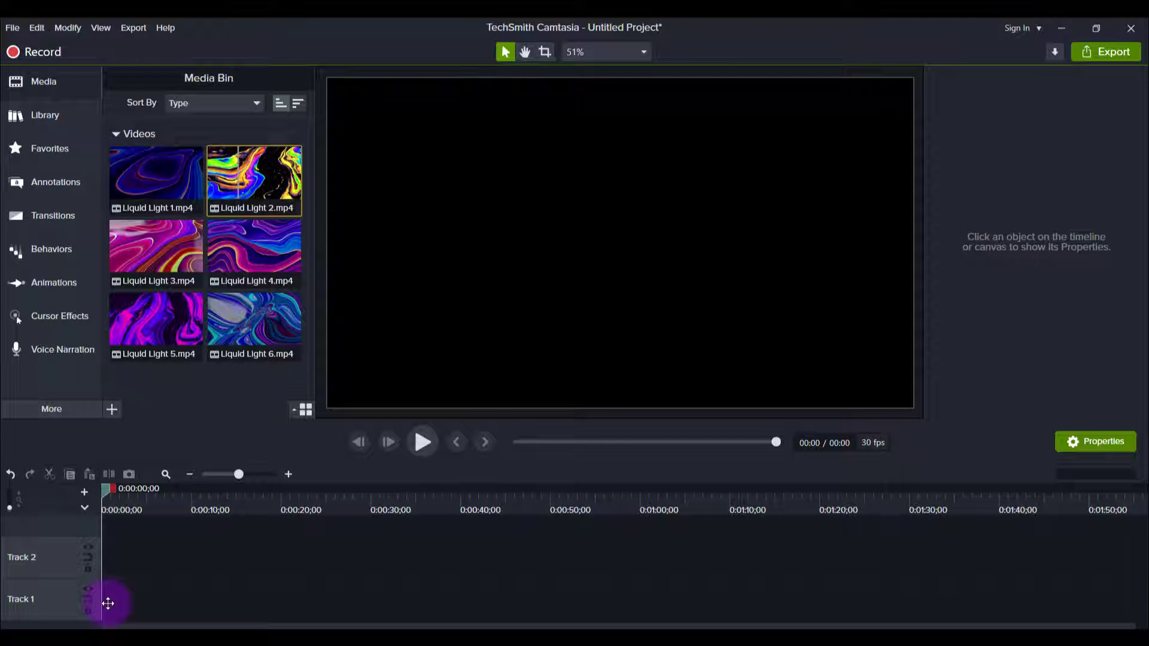
left_click_drag(155, 179, 124, 598)
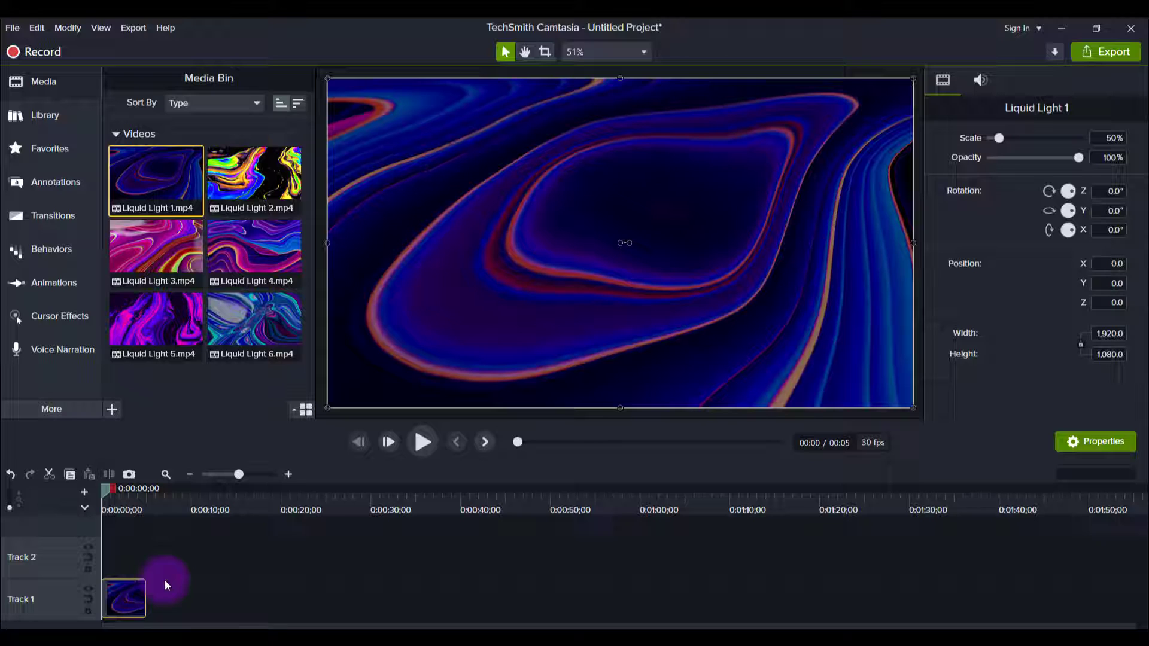
- Add Liquid Light 2 onto the second track, stacked above Liquid Light 1
left_click(254, 174)
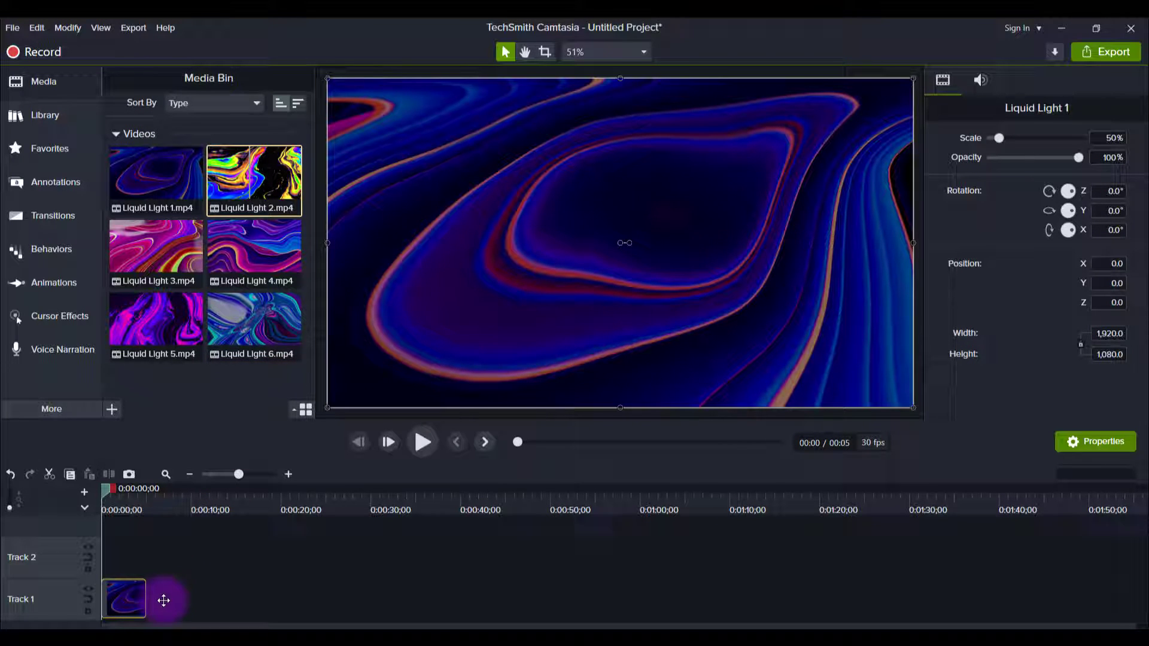
left_click_drag(254, 180, 169, 598)
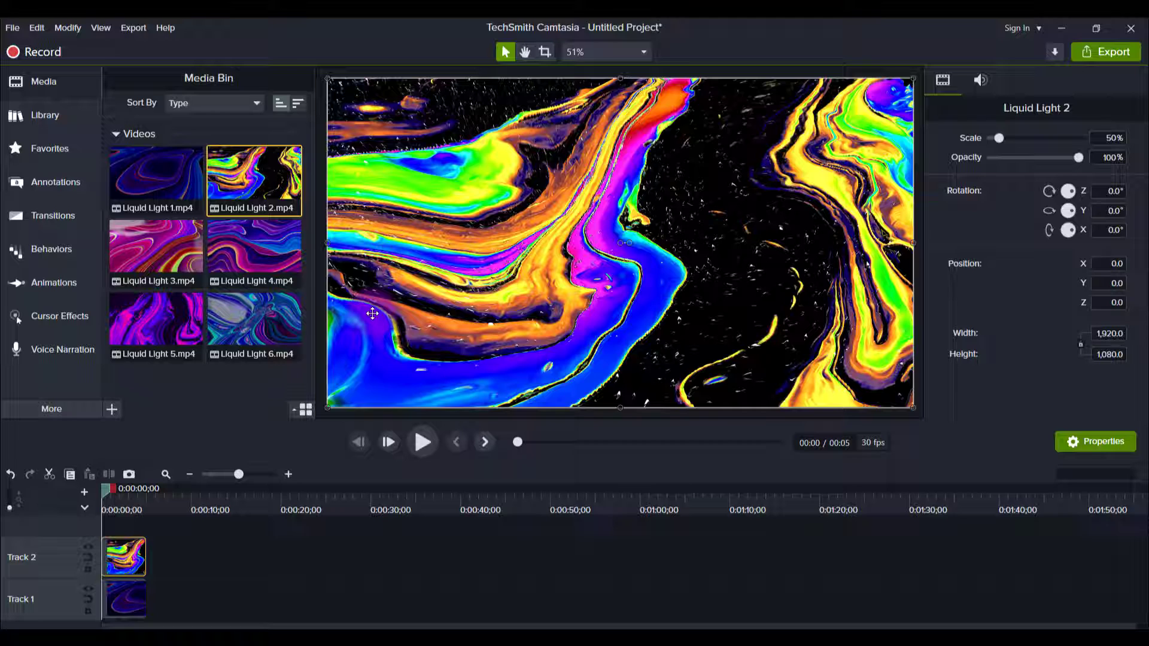
- Drop Liquid Light 3 onto a third track and review the Track 3 options
left_click(154, 320)
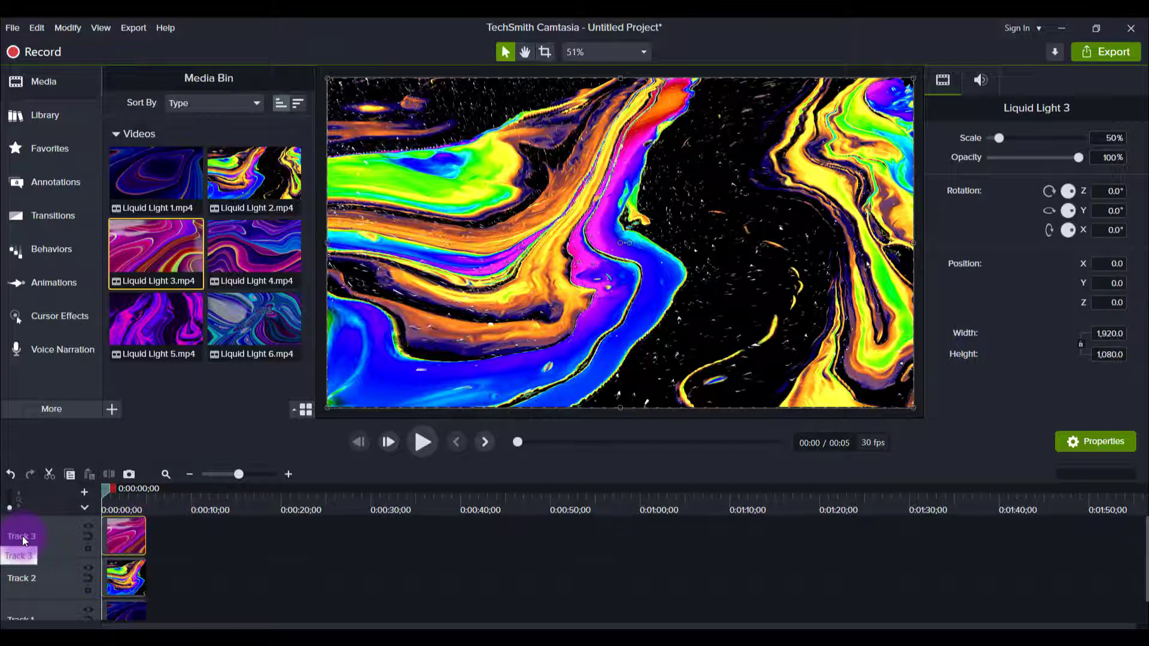
right_click(21, 536)
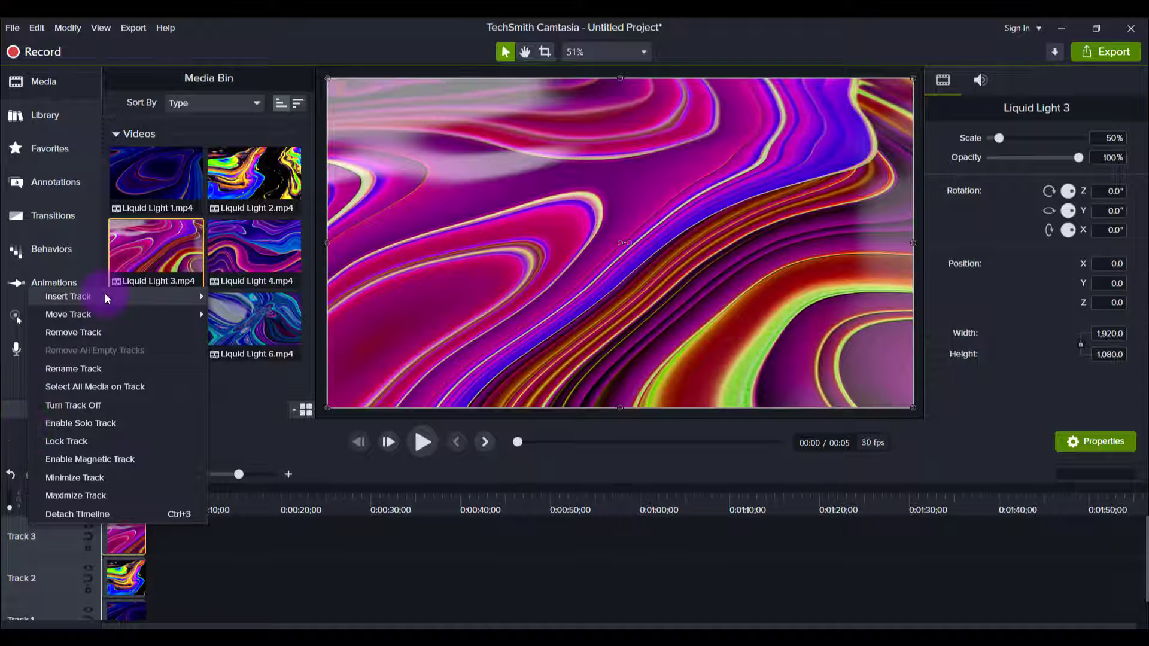
left_click(181, 586)
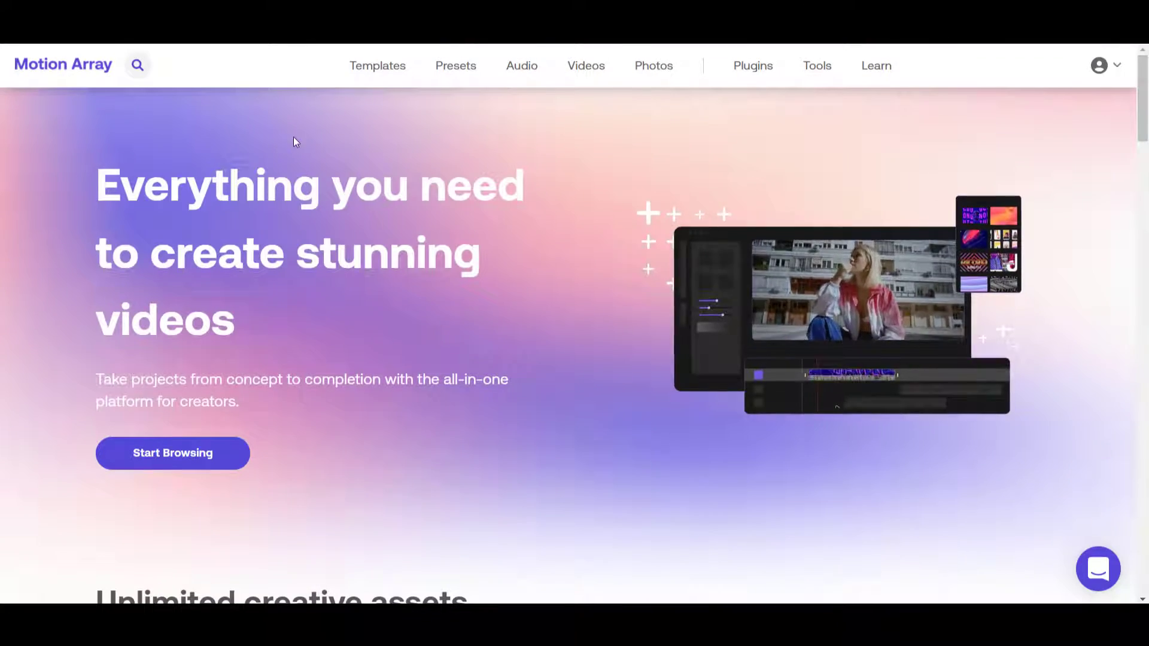
scroll("down", 3)
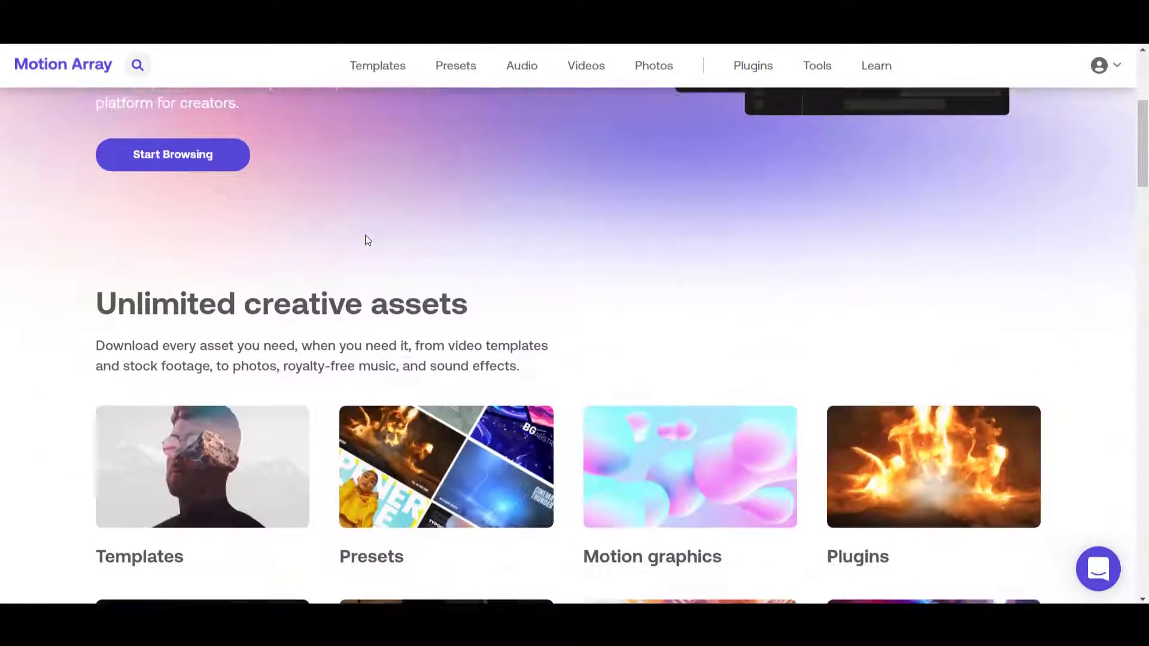
scroll("down", 3)
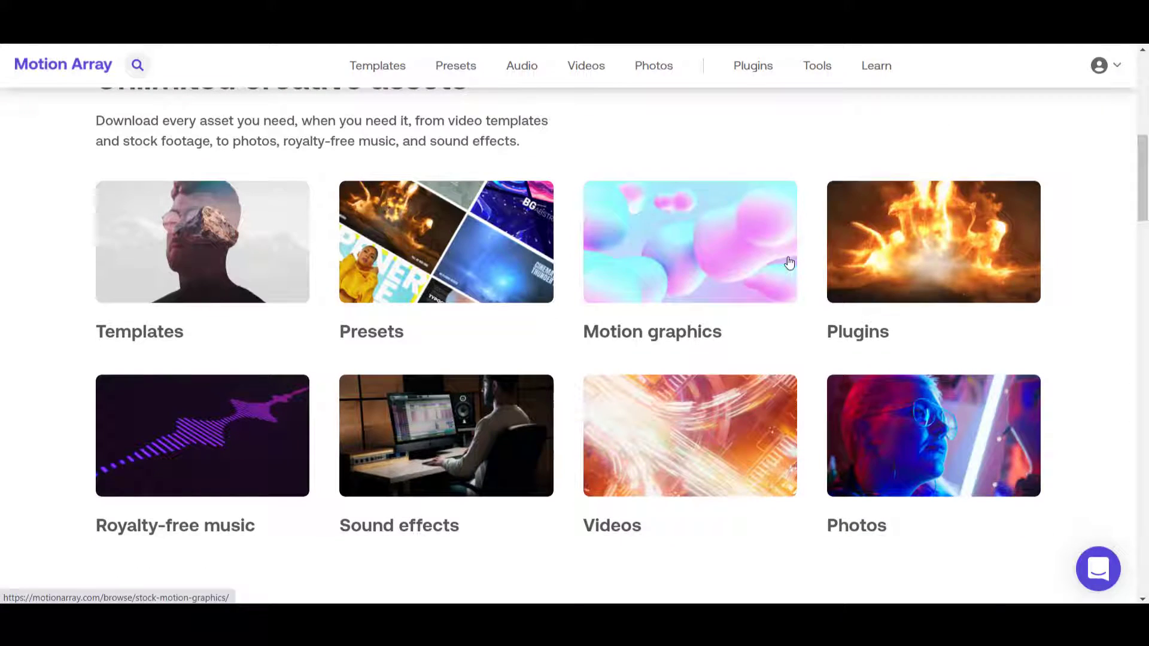
mouse_move(236, 427)
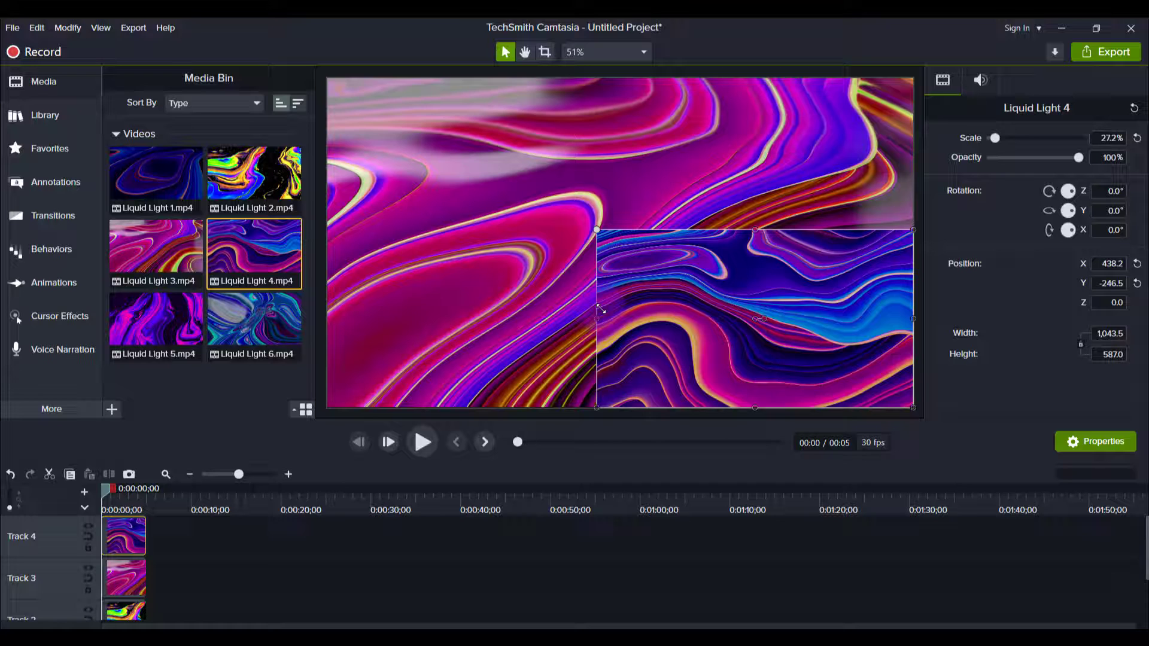
- Scale Liquid Light 4 to 25% and snap it into the bottom-right quarter of the canvas
left_click_drag(597, 230, 628, 247)
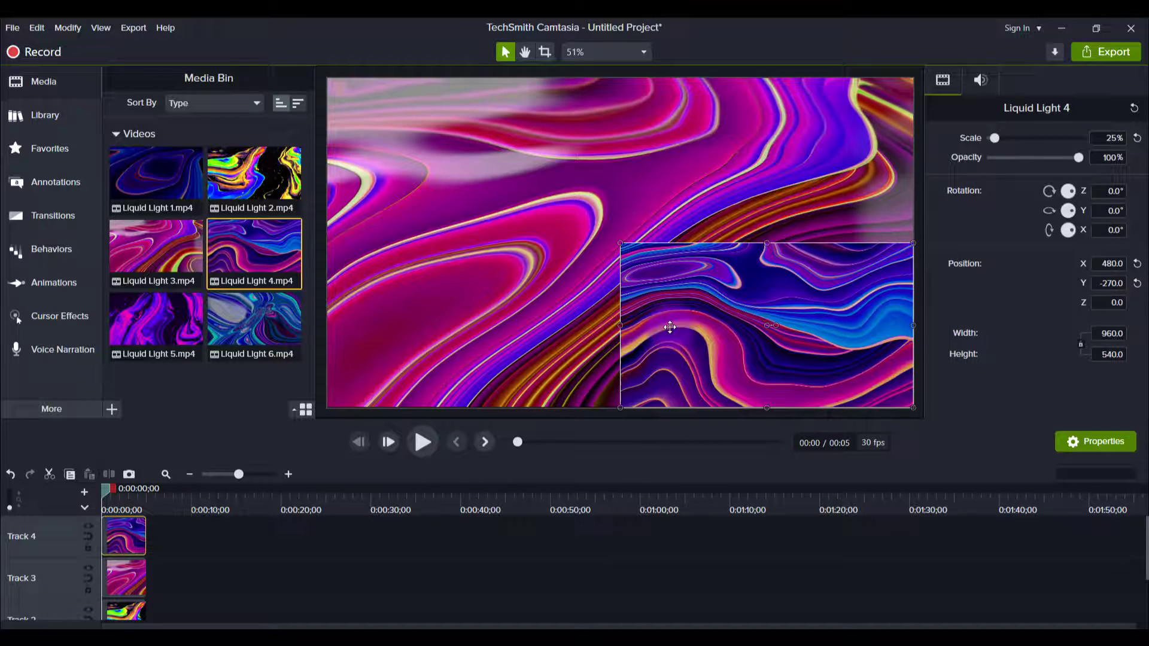
mouse_move(736, 167)
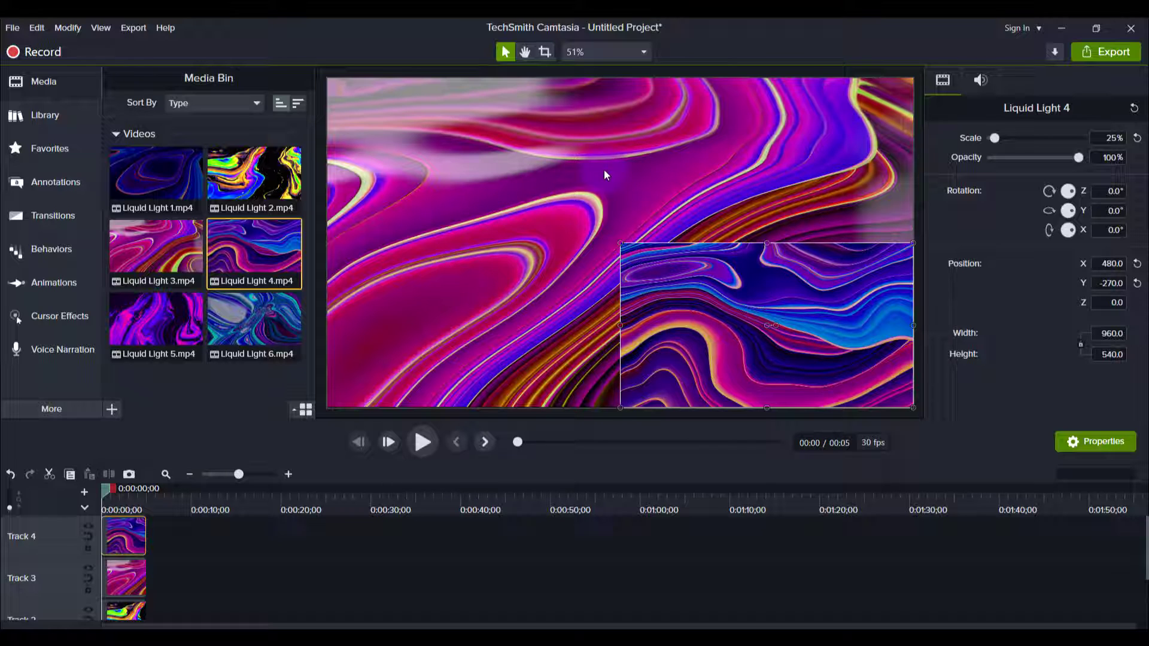
mouse_move(125, 579)
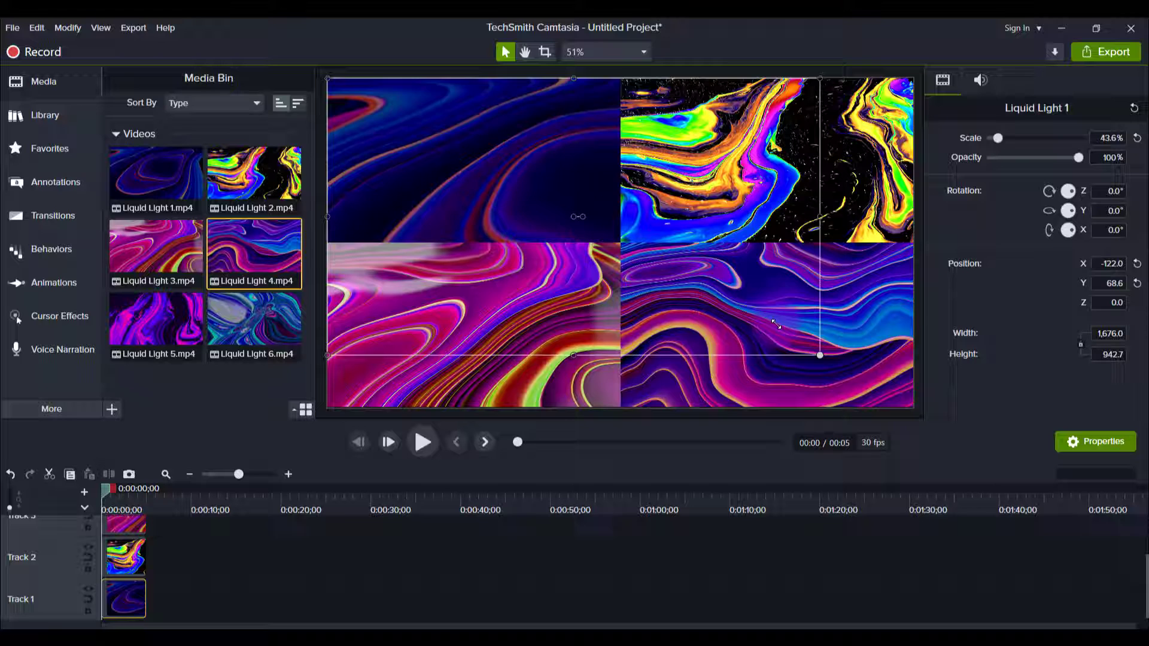
- Scale Liquid Light 1 to 25% into the top-left quarter and deselect to show the finished grid
left_click_drag(818, 356, 610, 239)
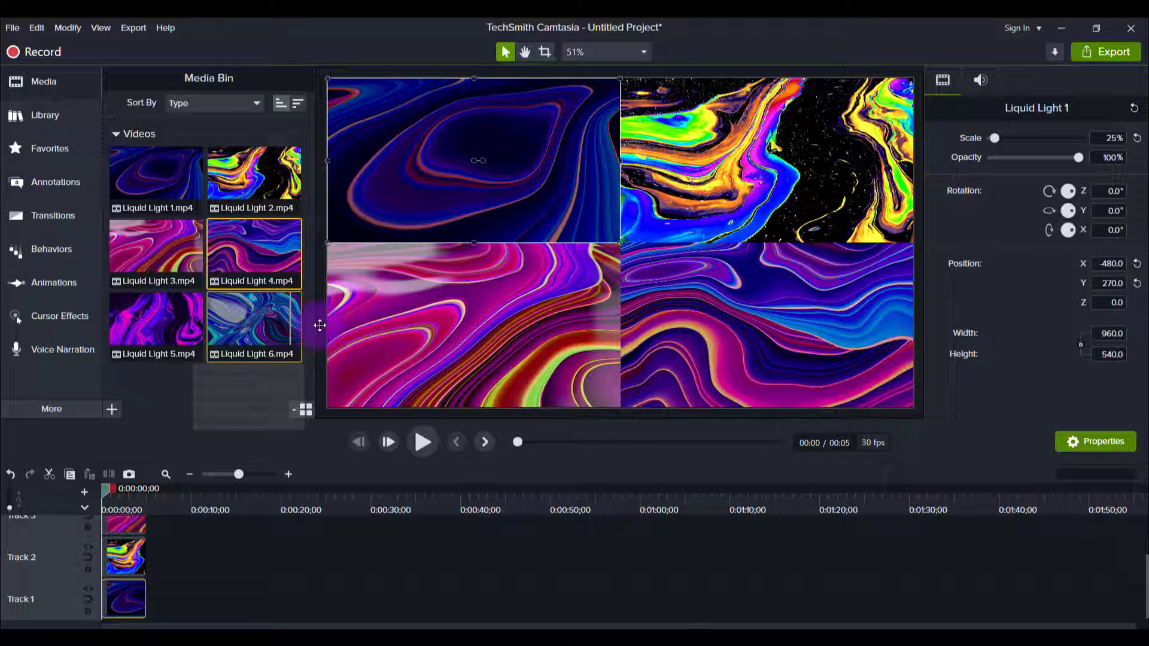
left_click(328, 445)
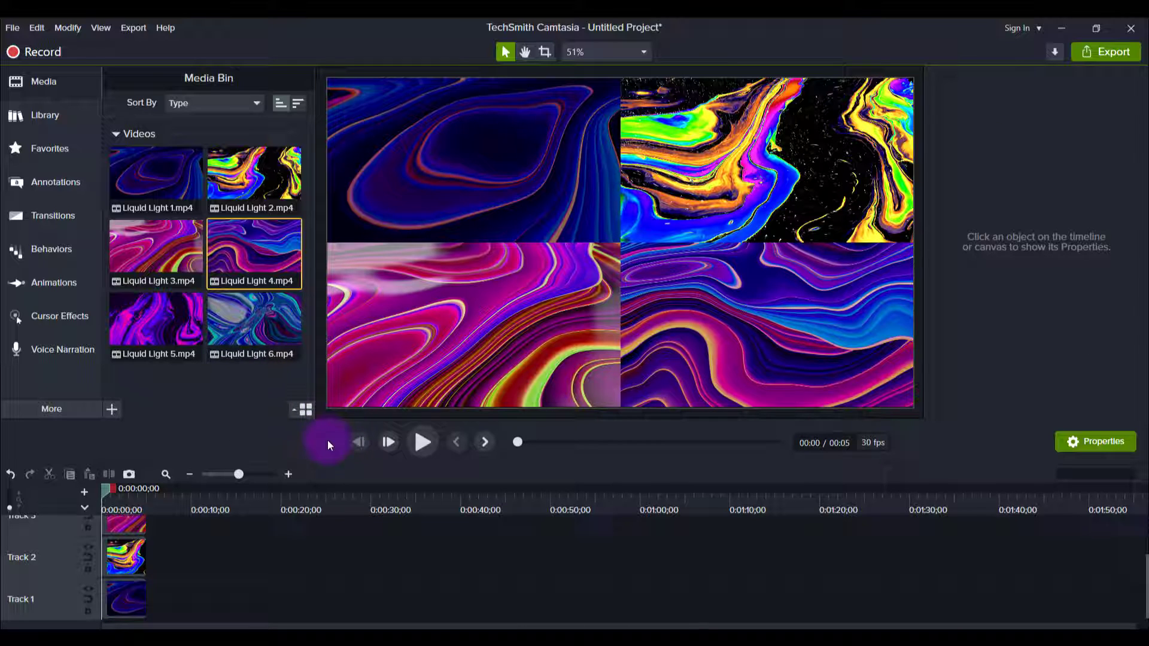
mouse_move(402, 534)
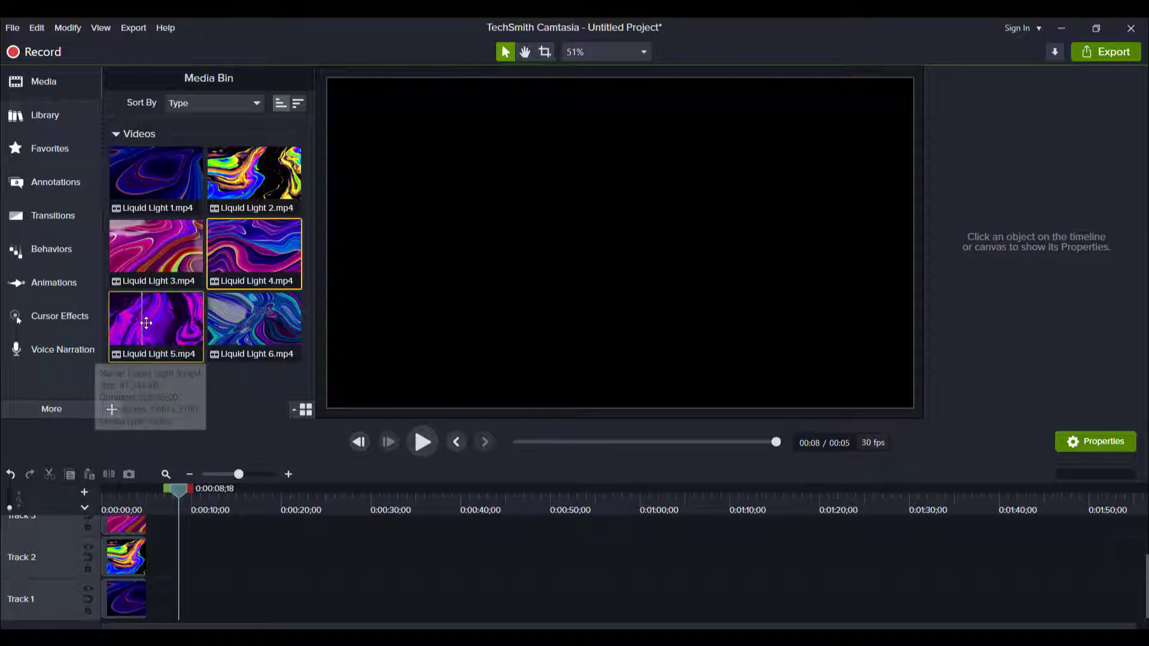
- Add Liquid Light 5 to the bottom track after the opening grid
left_click_drag(155, 324, 200, 597)
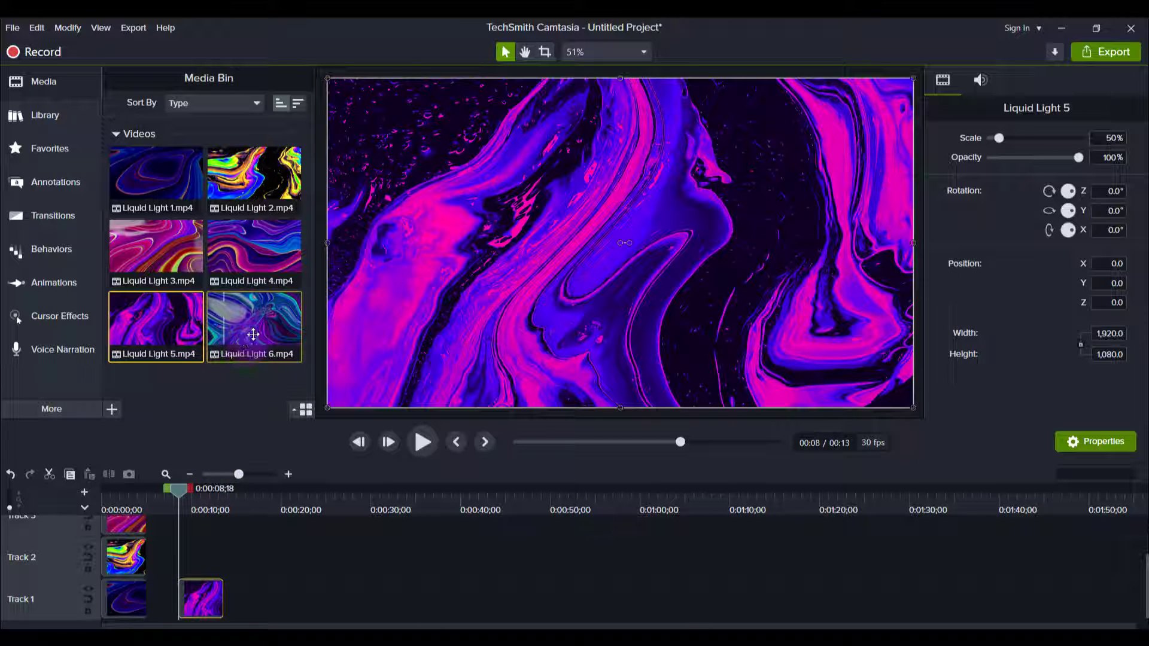
mouse_move(254, 172)
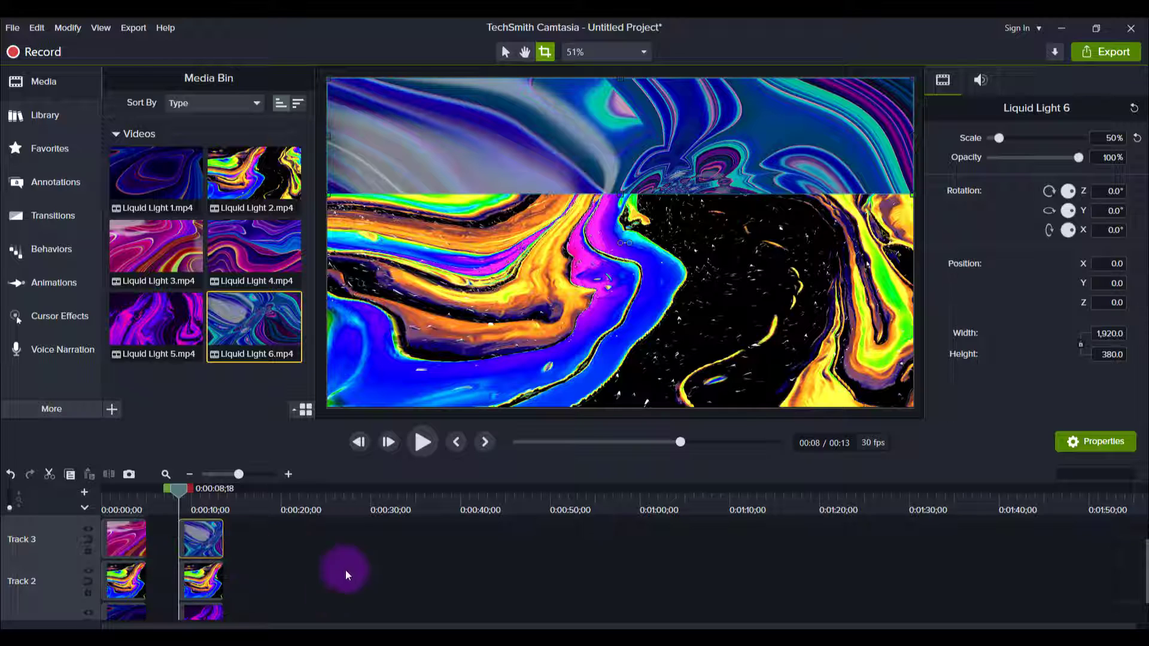
- Crop the middle-track clip into a horizontal band and return to the Select tool
left_click(200, 579)
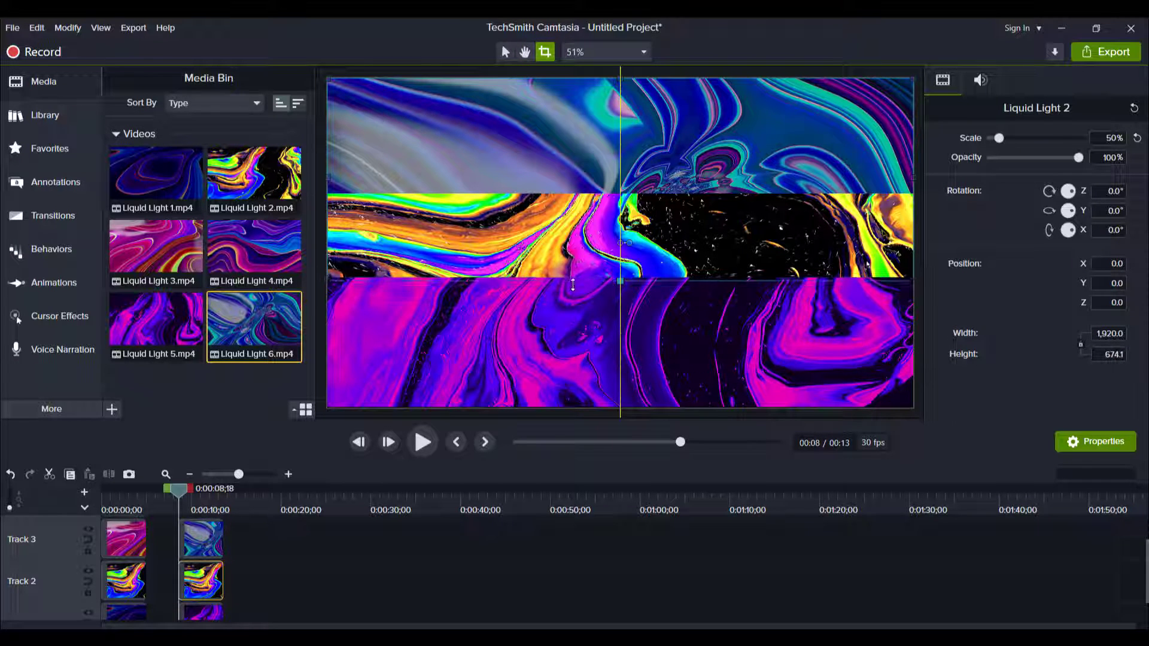
left_click_drag(619, 283, 618, 318)
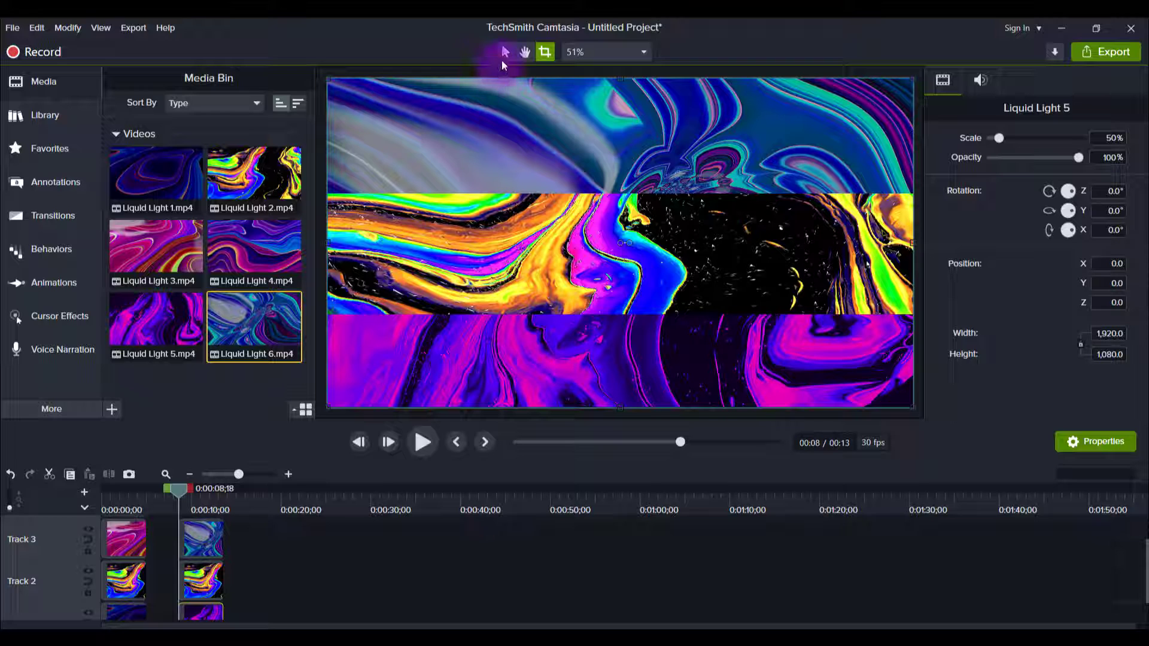
mouse_move(505, 52)
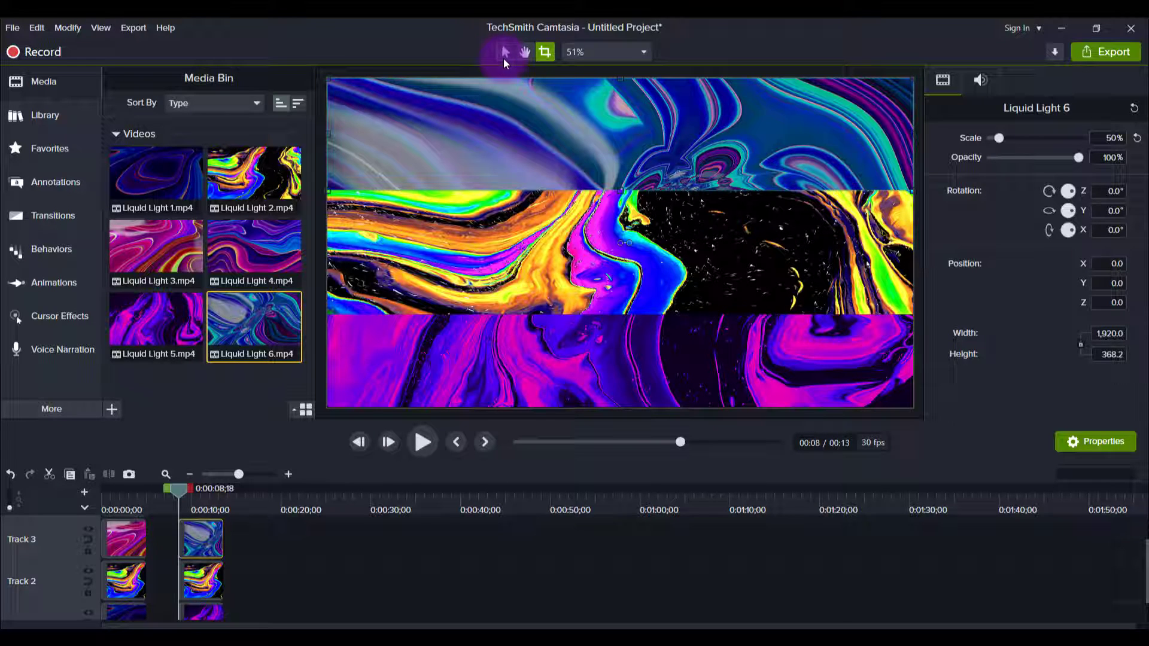
left_click(341, 546)
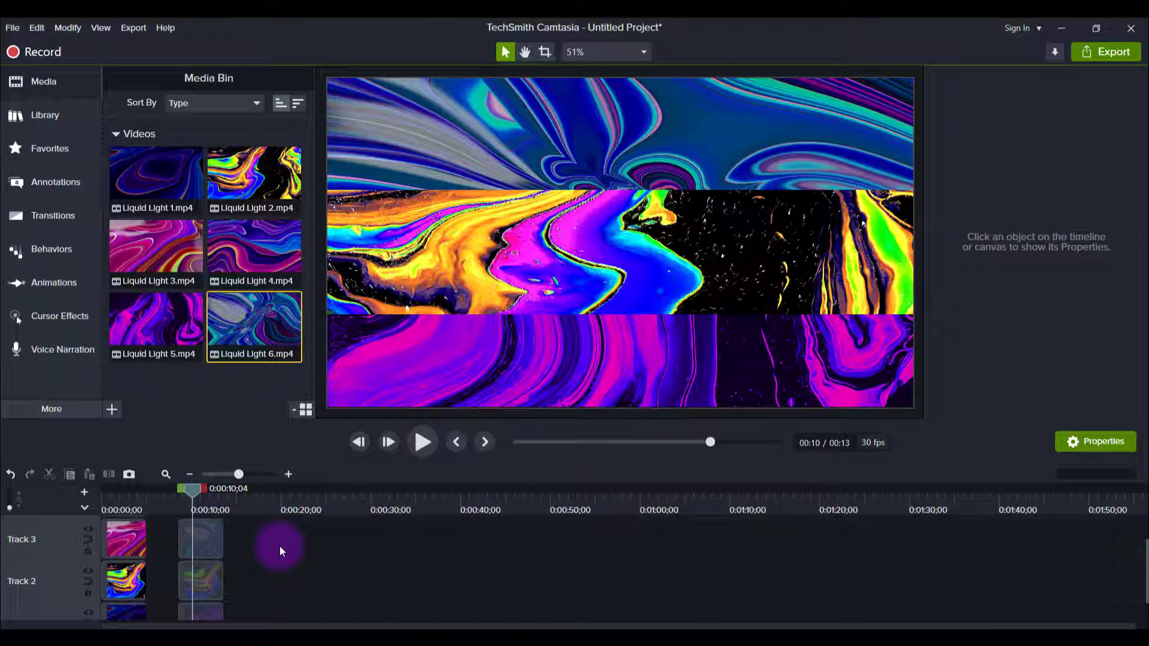
mouse_move(402, 304)
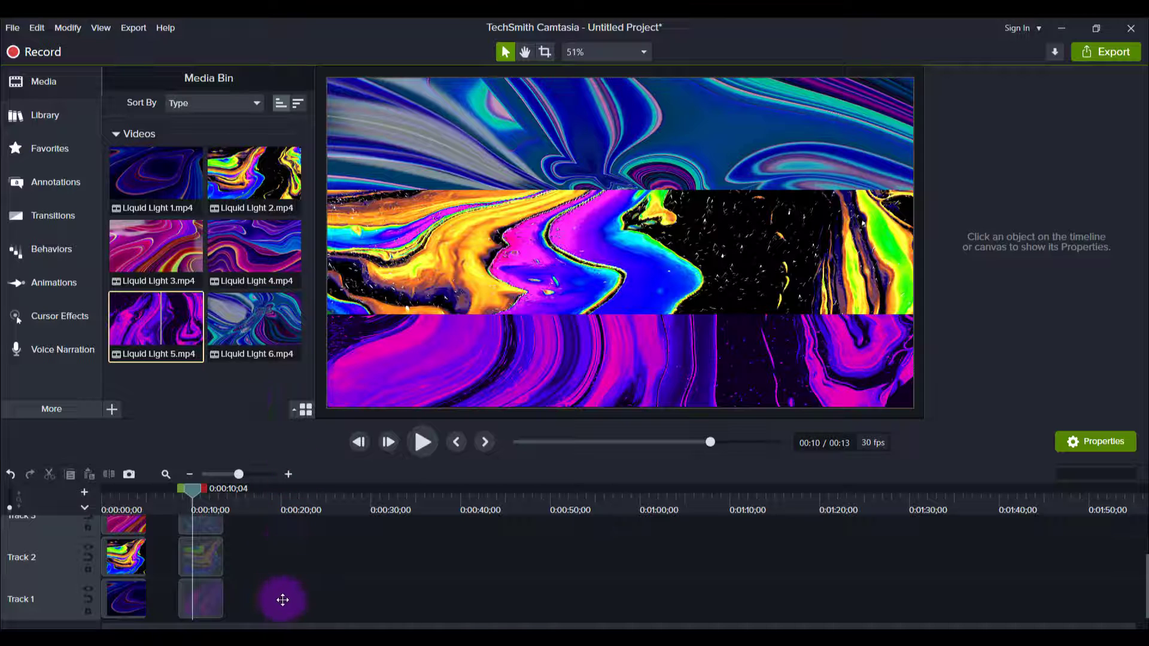
- Stack Liquid Light 5 on the bottom track and Liquid Light 4 on top, then select the top clip
left_click_drag(155, 325, 279, 599)
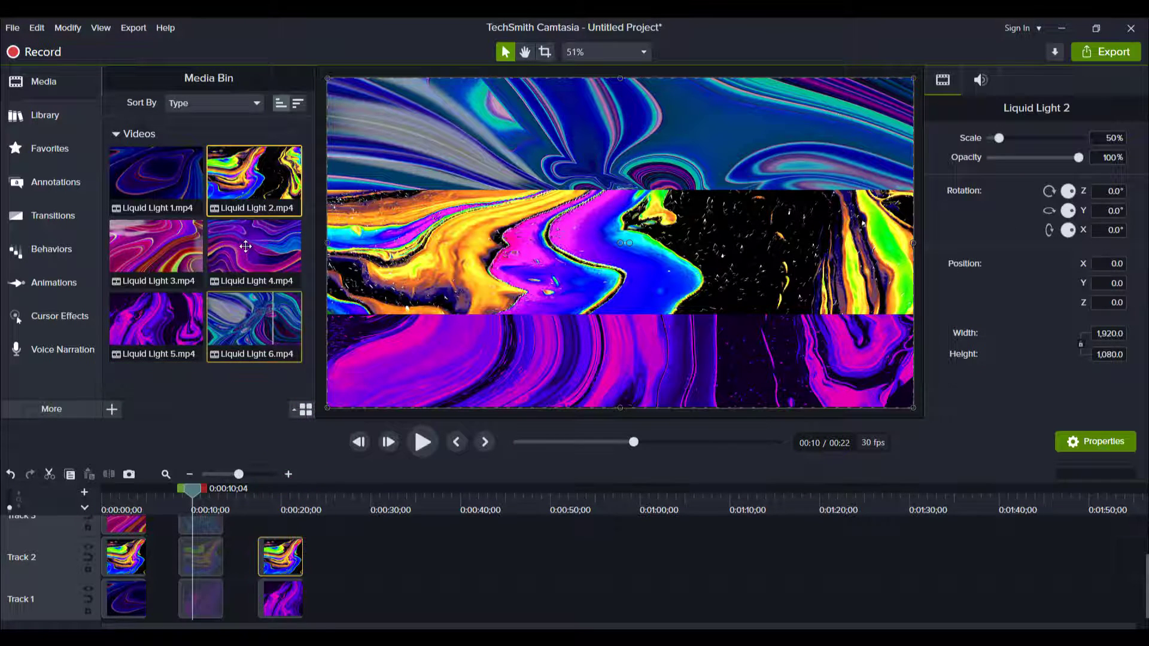
left_click(420, 586)
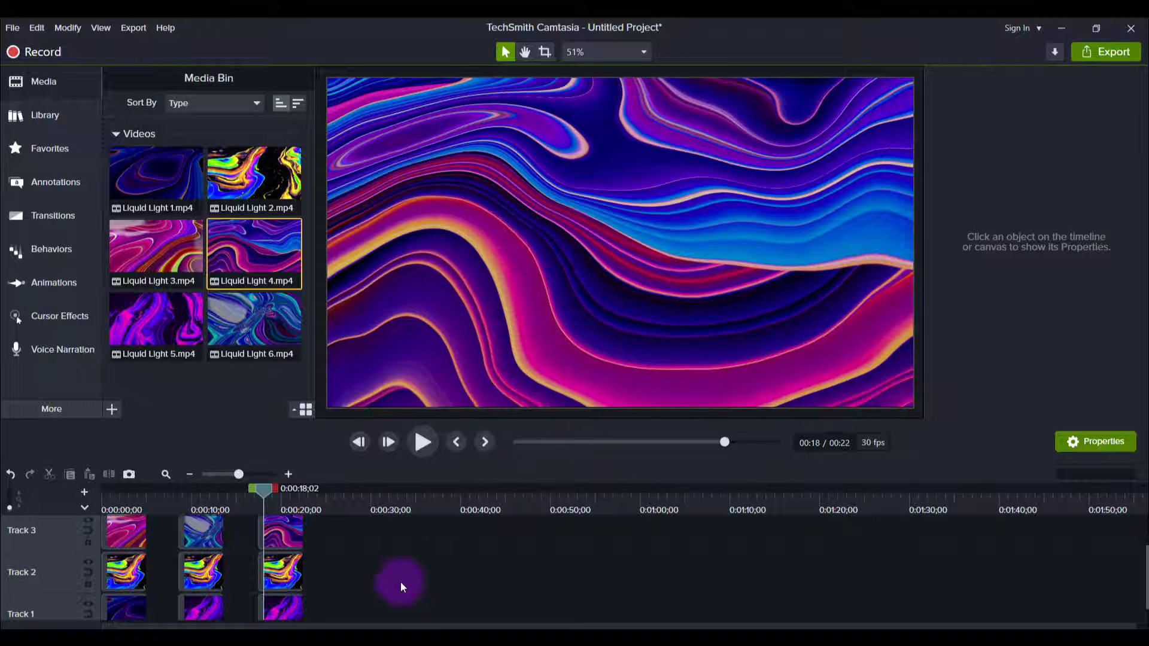
left_click(283, 531)
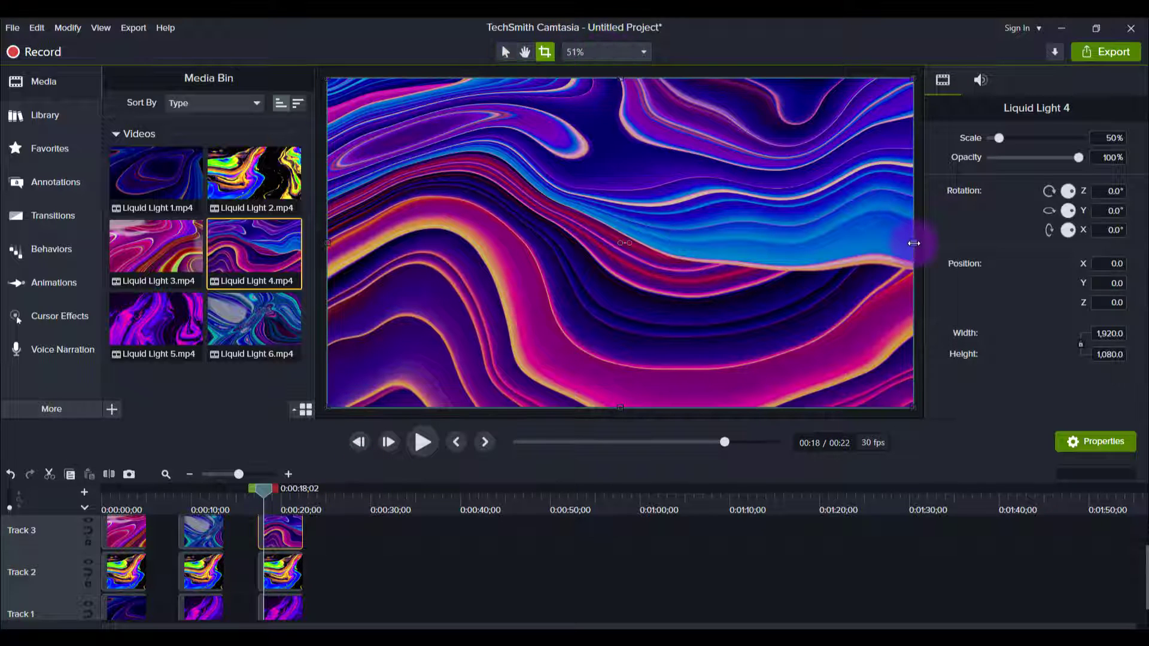
- Crop the top clip to a narrow left column and the next clip into a vertical column
left_click_drag(914, 243, 805, 260)
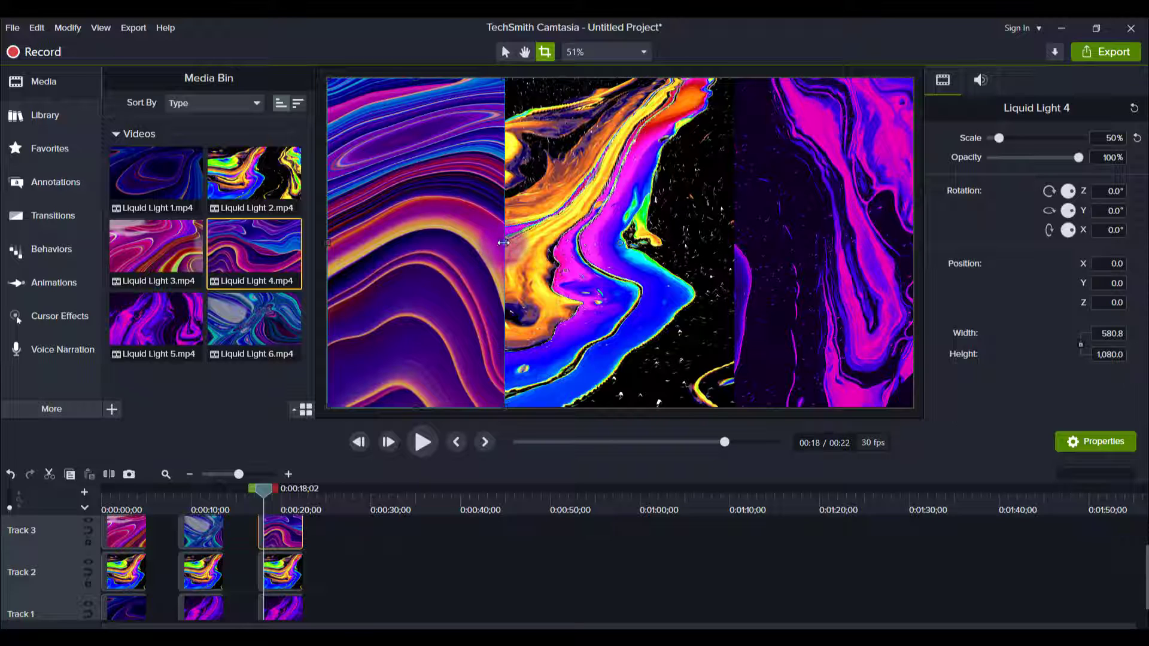
left_click_drag(504, 242, 530, 243)
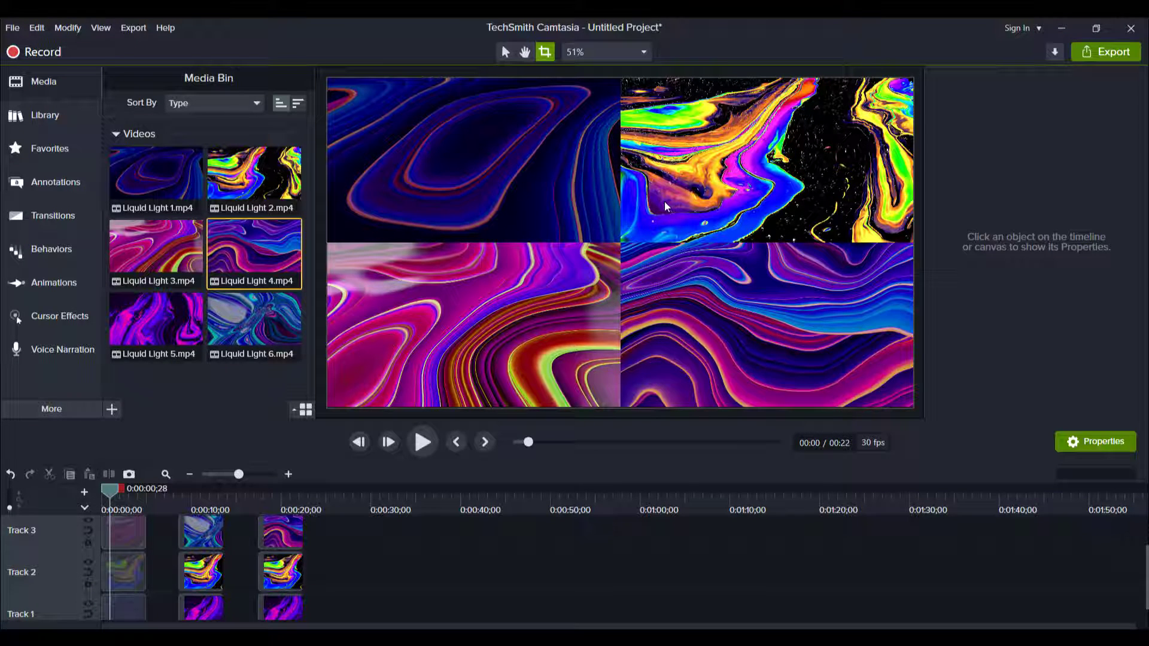
- Select a quarter of the opening 2x2 grid to nudge it apart with a black gap
left_click(123, 572)
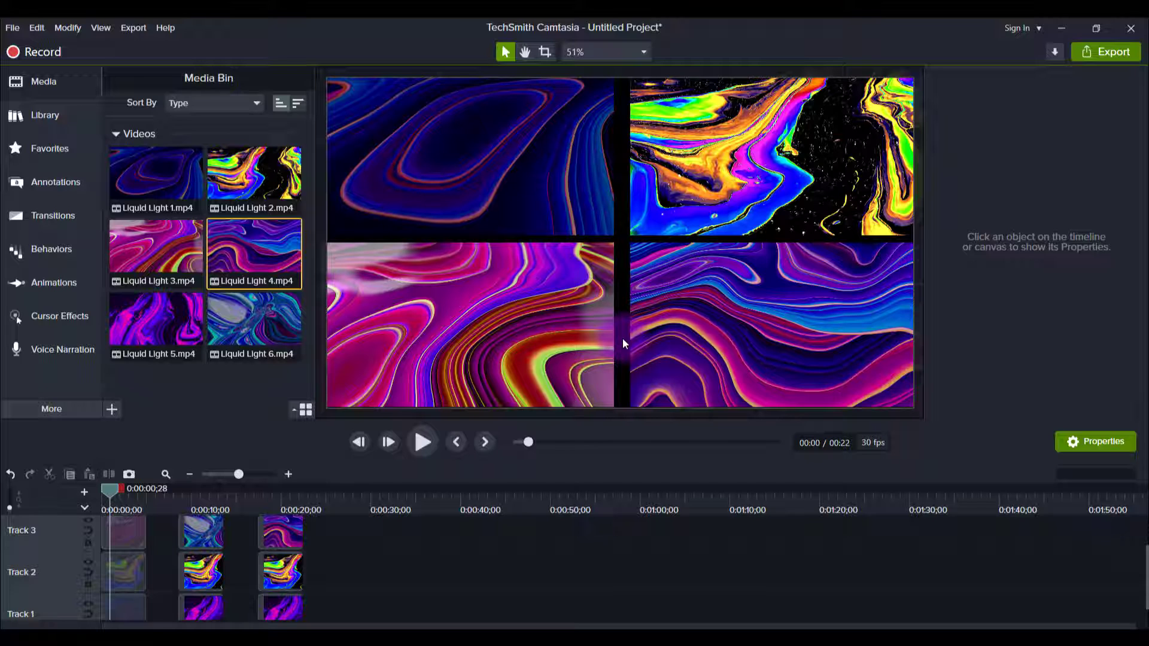
mouse_move(553, 190)
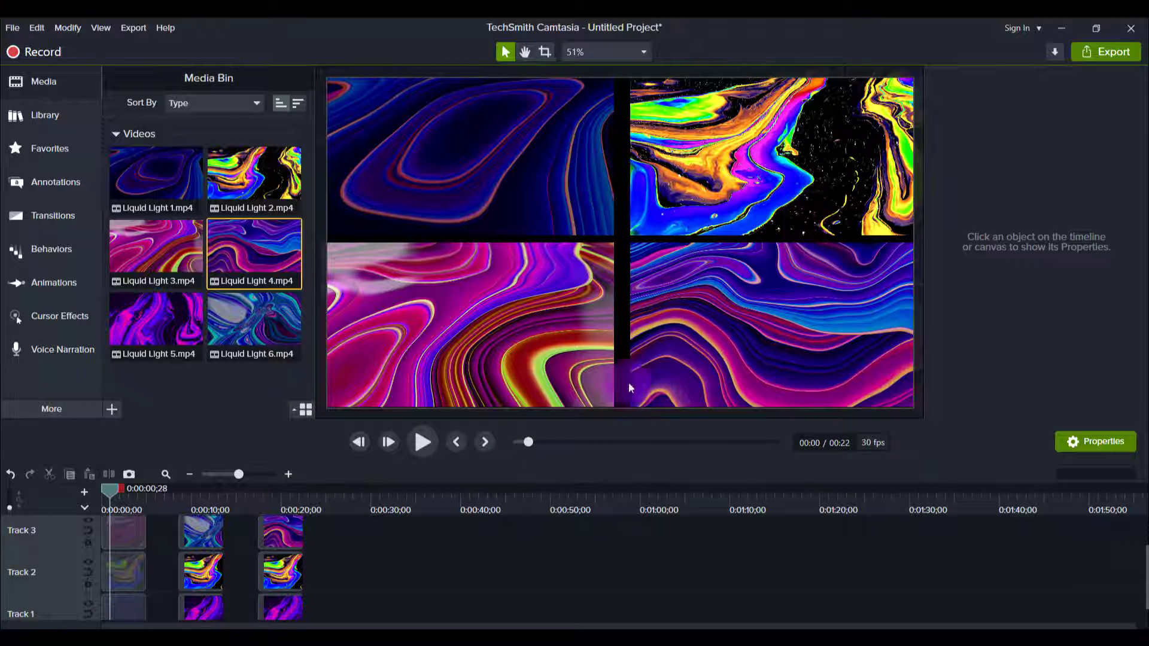
mouse_move(523, 227)
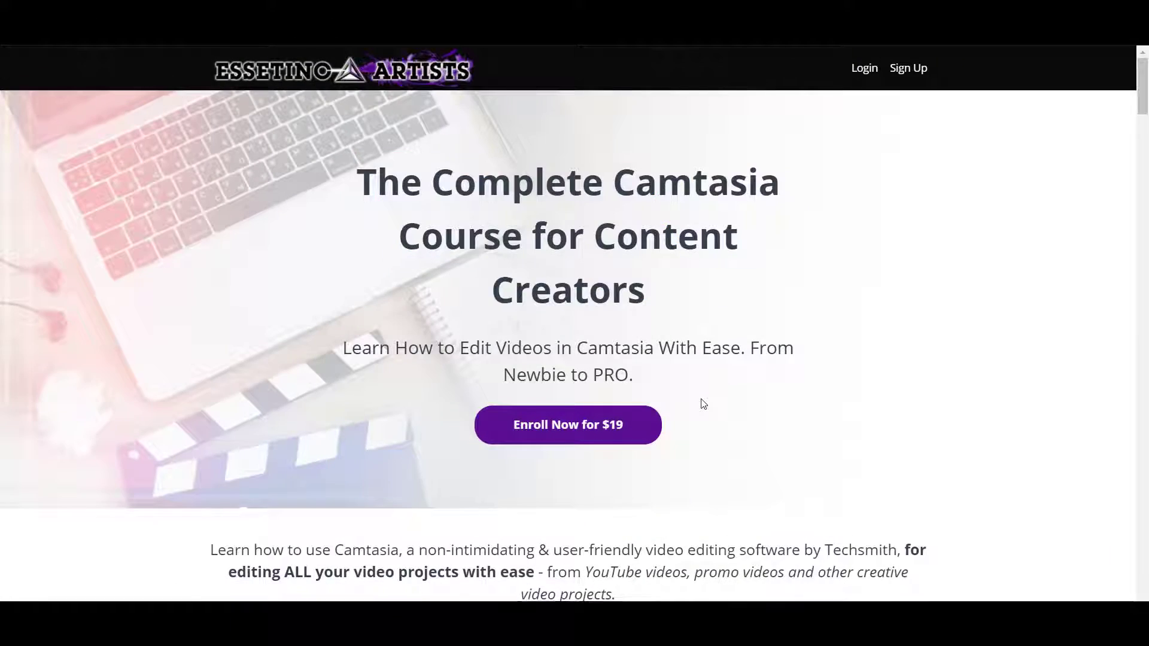
- Scroll the Complete Camtasia Course page past the intro video and review to the curriculum list
scroll("down", 3)
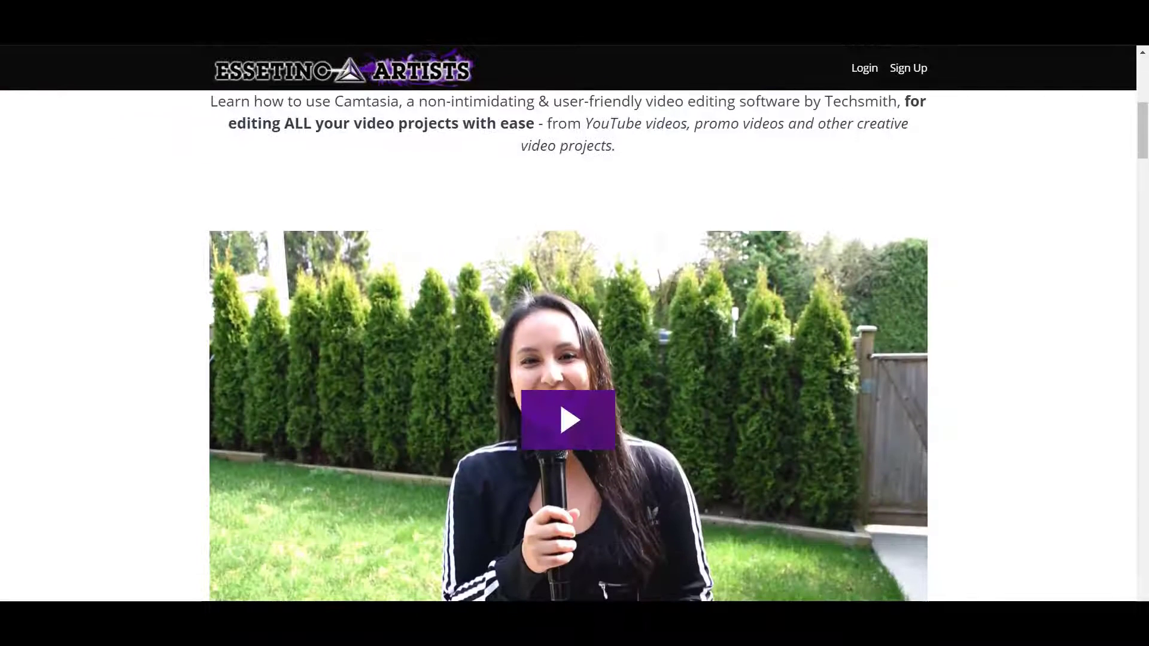
left_click(567, 419)
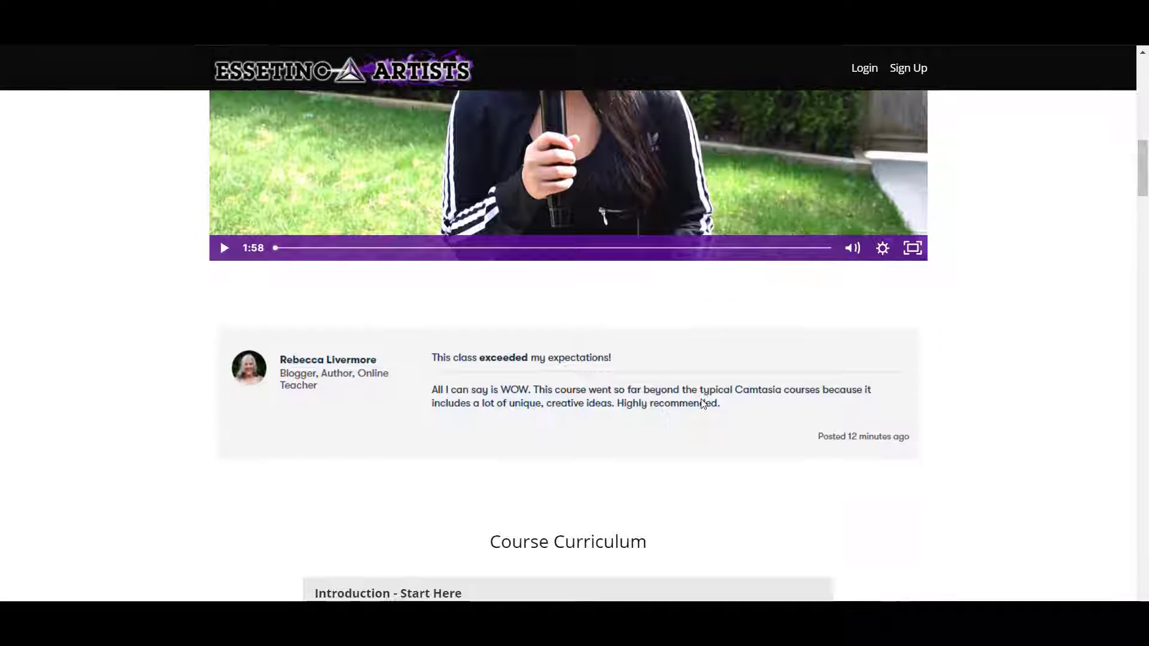
scroll("down", 3)
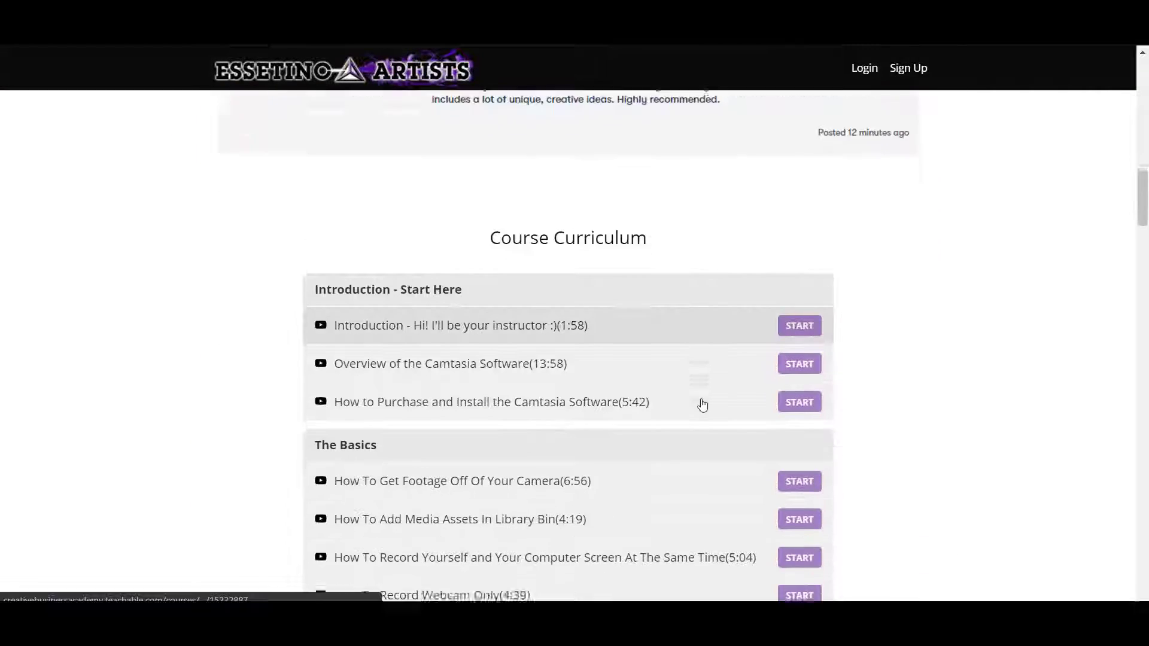
scroll("down", 3)
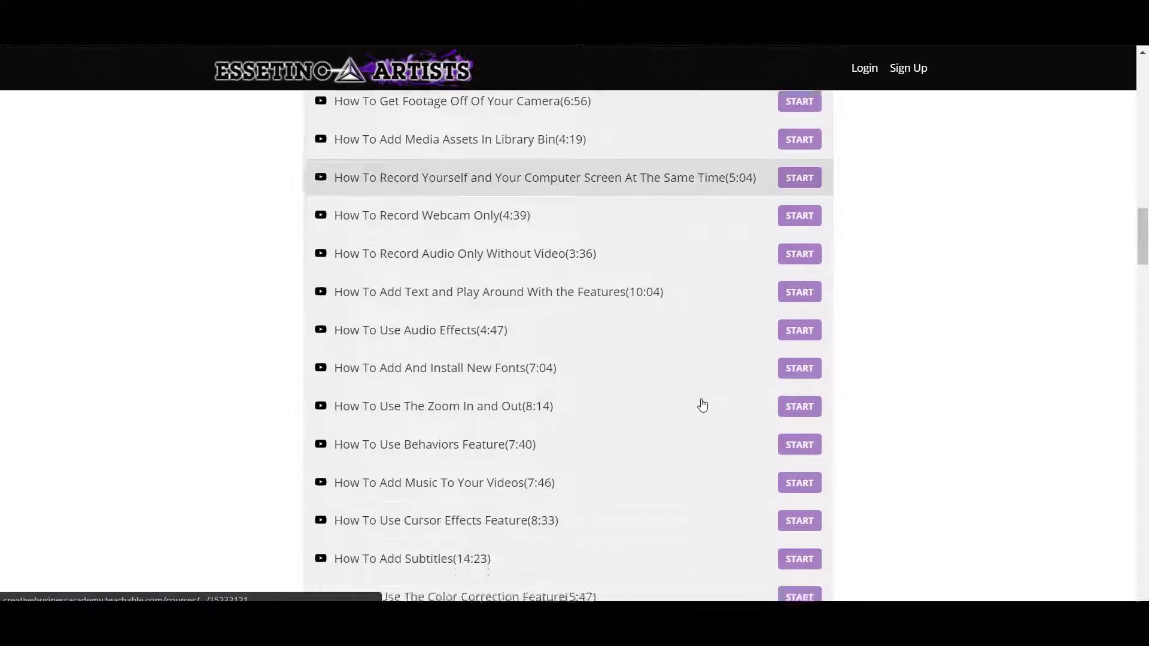
scroll("down", 3)
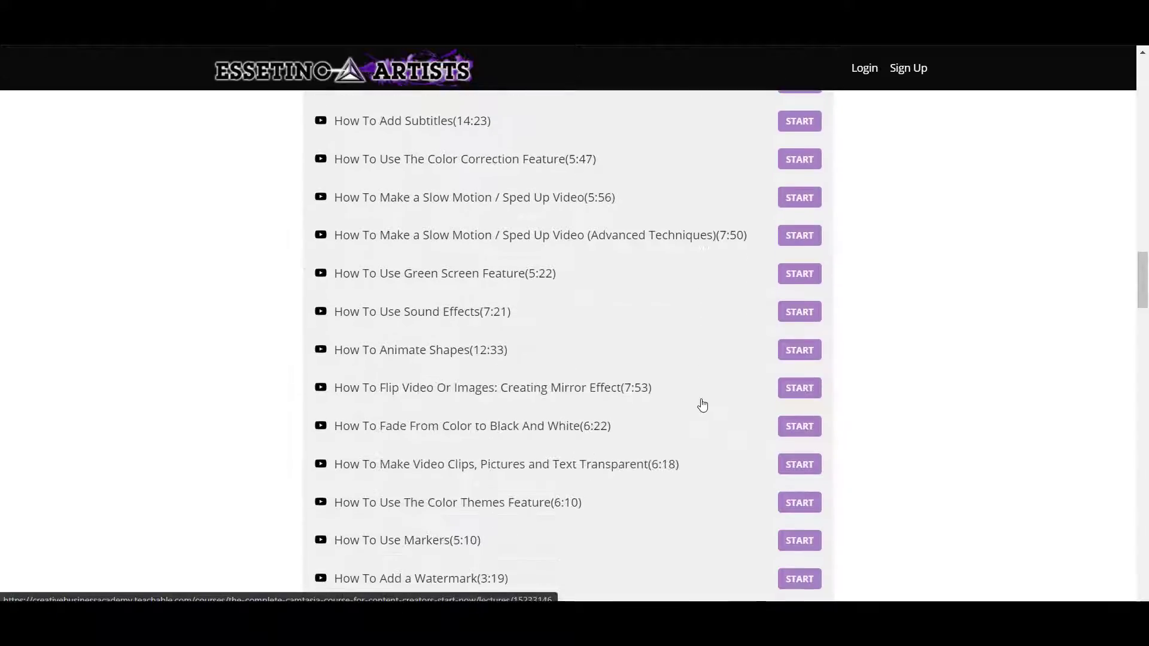